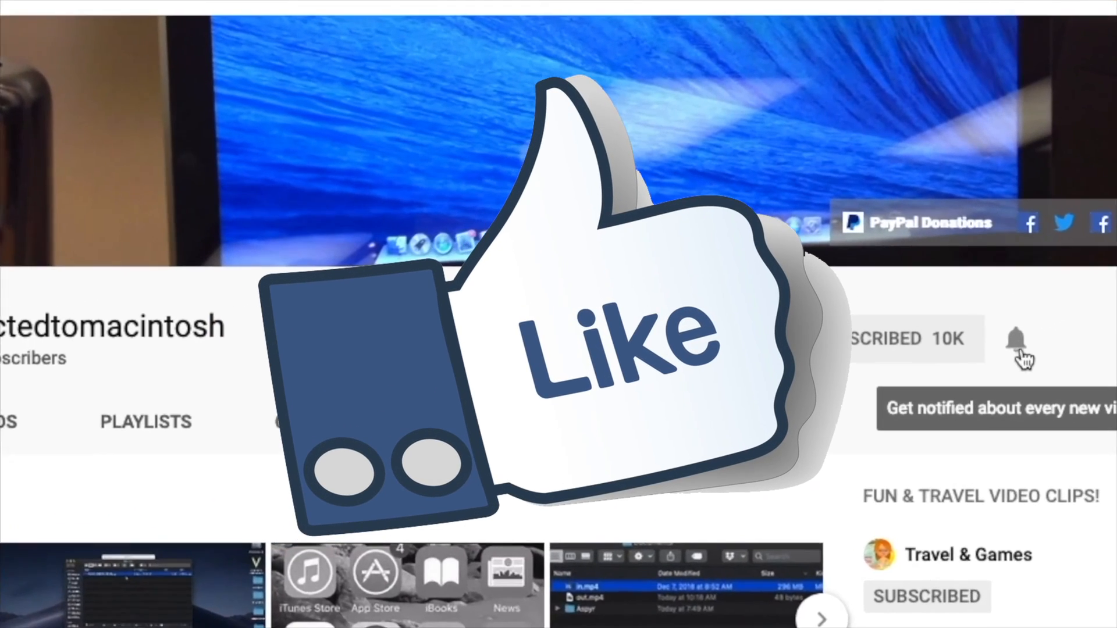
- Scroll past the YouTube channel intro until the macOS Big Sur desktop appears
{"action": "scroll", "scroll_direction": "down", "scroll_amount": 3}
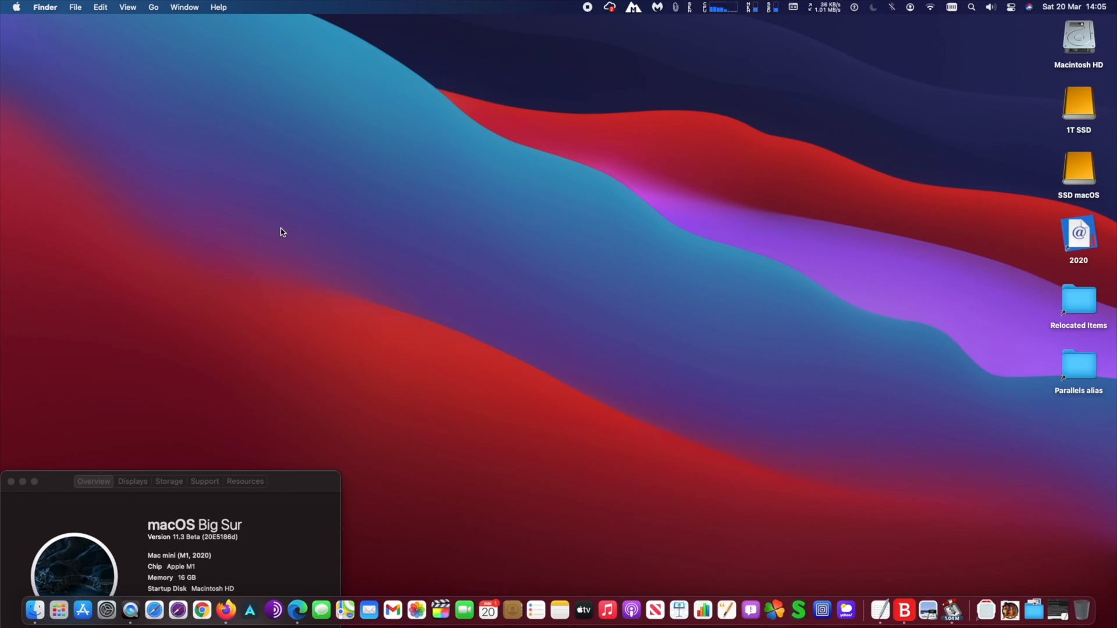
{"action": "mouse_move", "coordinate": [270, 258]}
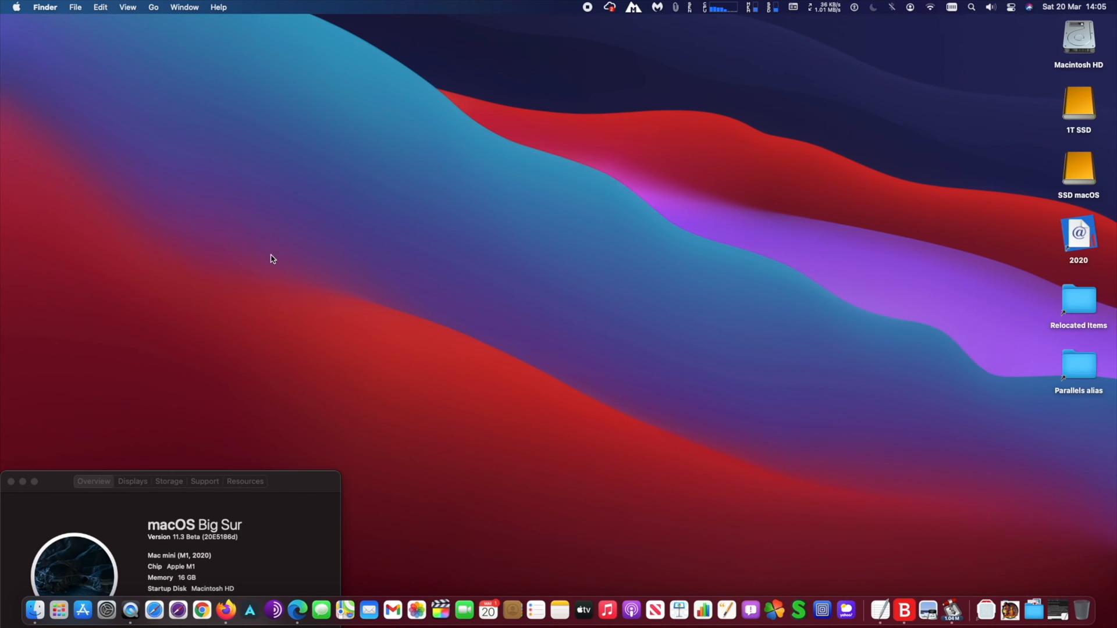
{"action": "mouse_move", "coordinate": [230, 251]}
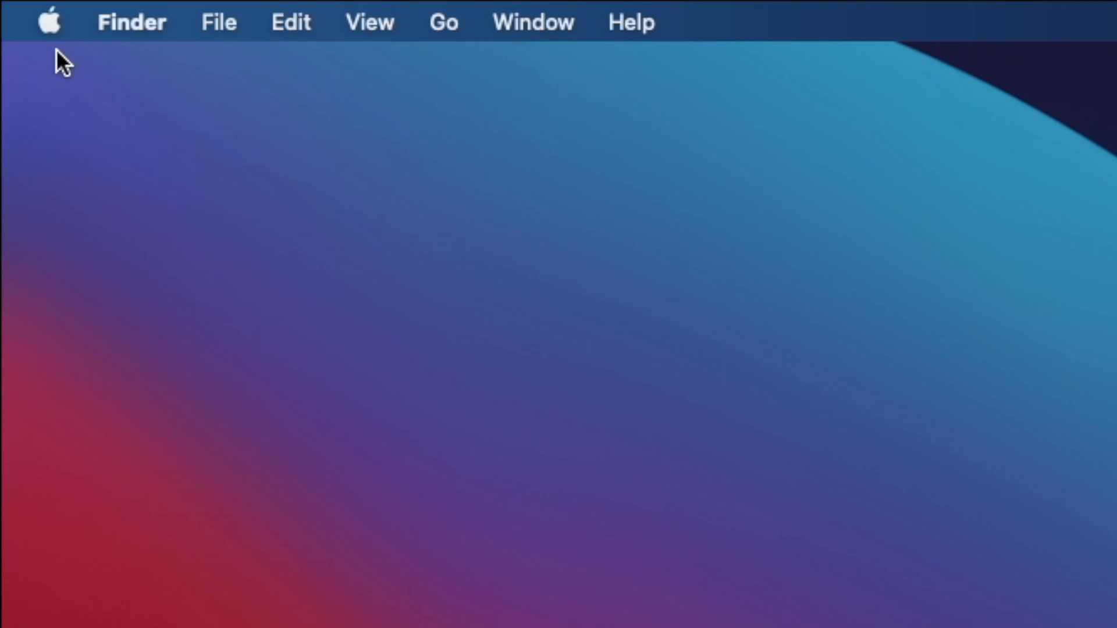
- Open System Preferences from the Apple menu to reach the Apple ID profile picture
{"action": "left_click", "coordinate": [48, 22]}
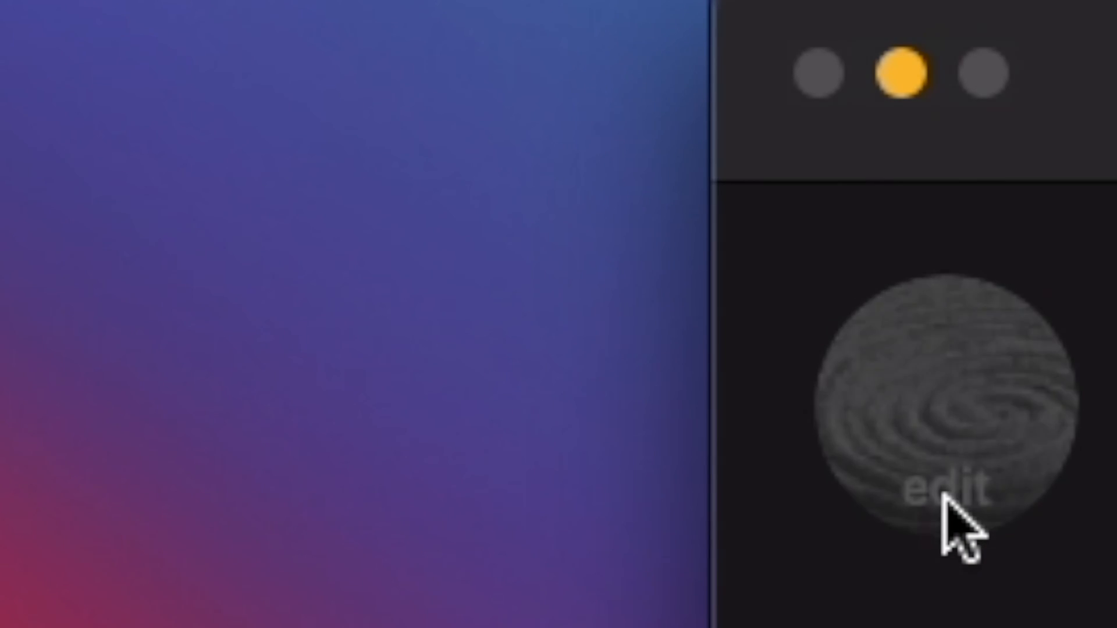
- Open the profile picture editor and browse the built-in Defaults images
{"action": "left_click", "coordinate": [940, 485]}
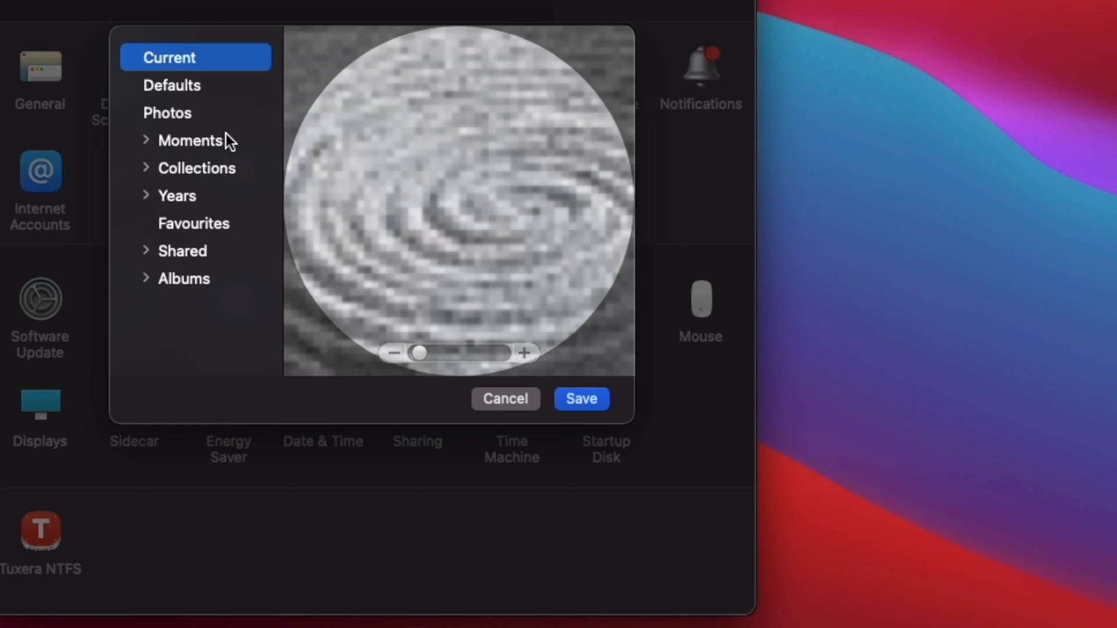
{"action": "left_click", "coordinate": [171, 85]}
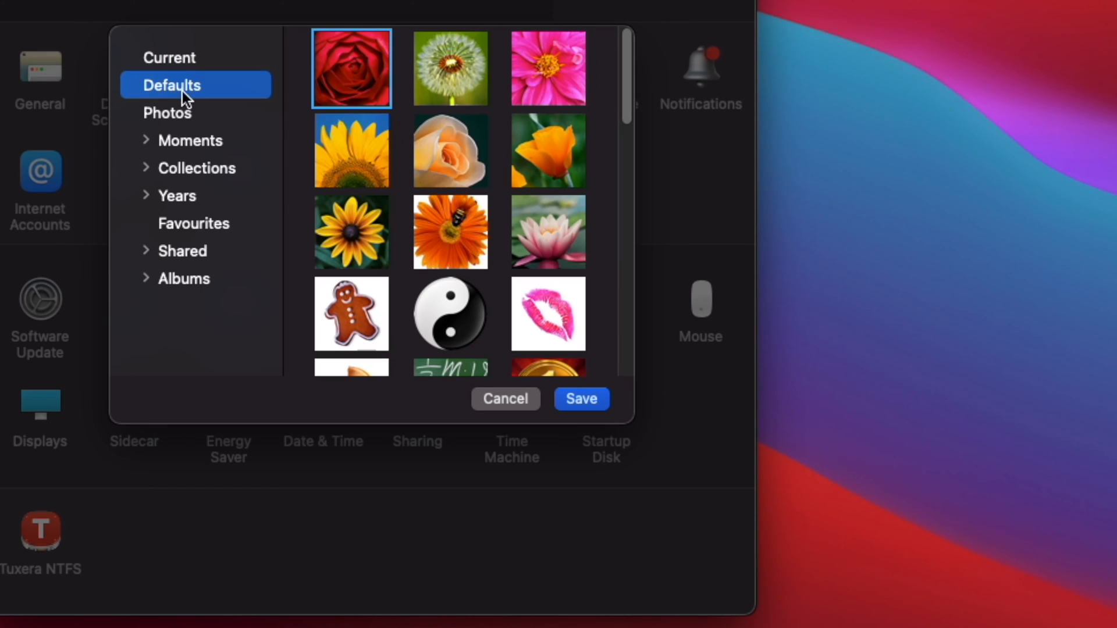
{"action": "scroll", "scroll_direction": "down", "scroll_amount": 3}
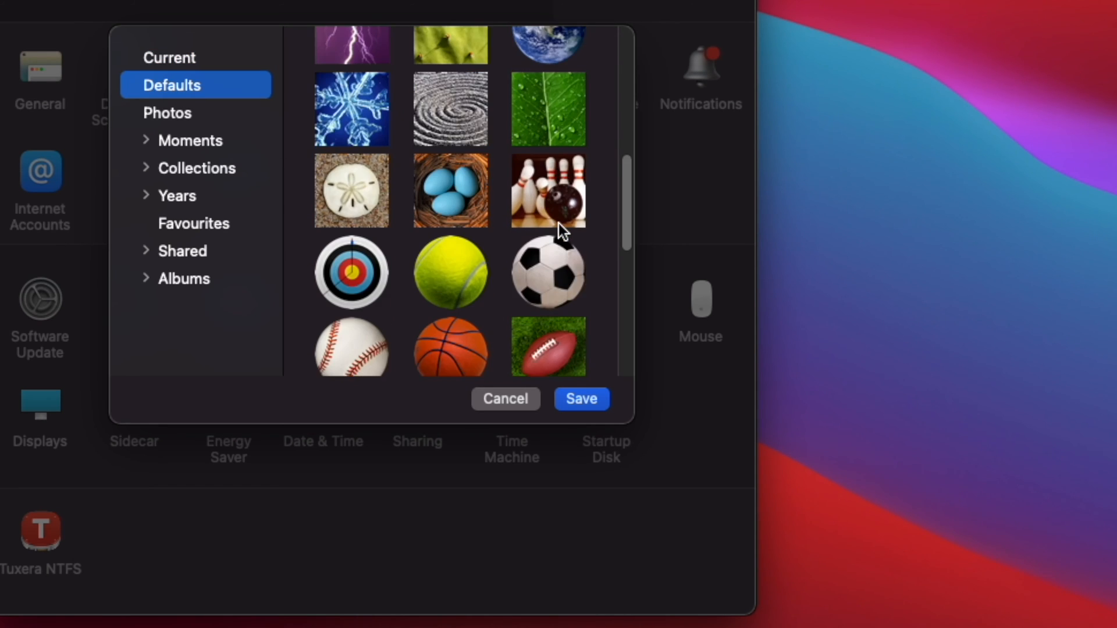
{"action": "scroll", "scroll_direction": "down", "scroll_amount": 3}
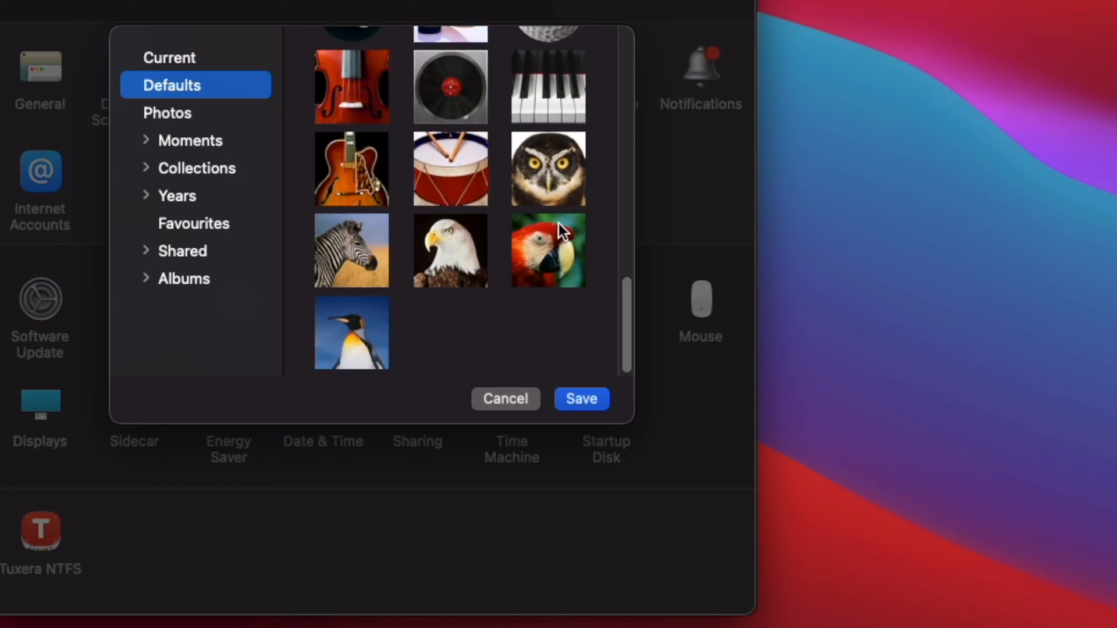
{"action": "scroll", "scroll_direction": "up", "scroll_amount": 3}
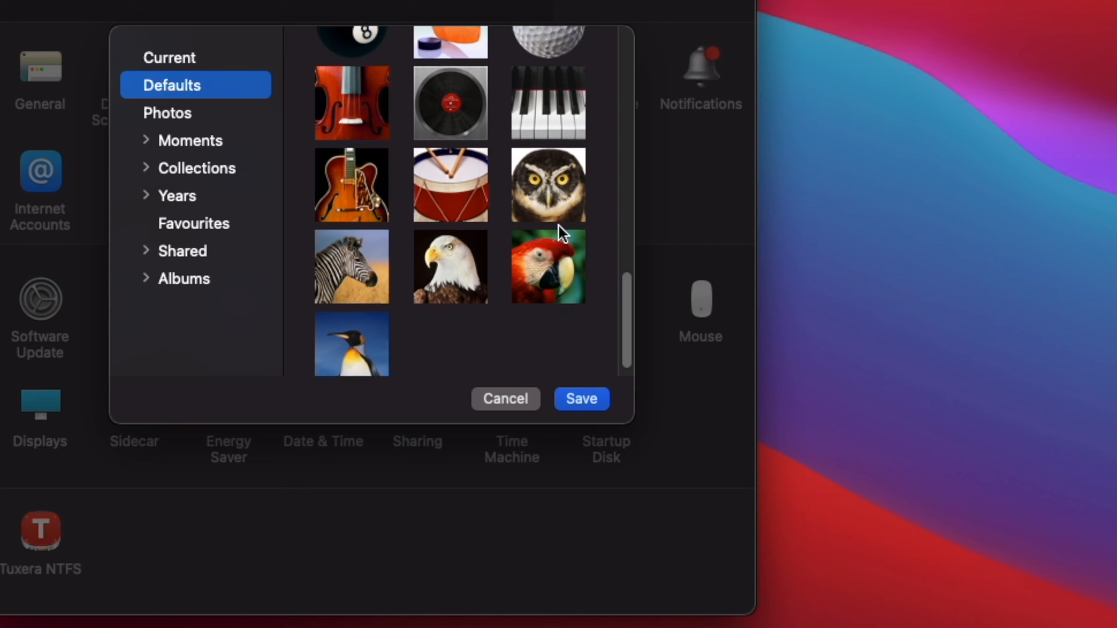
- Glance at Photos, return to Defaults, and save a default picture as the profile image
{"action": "left_click", "coordinate": [168, 113]}
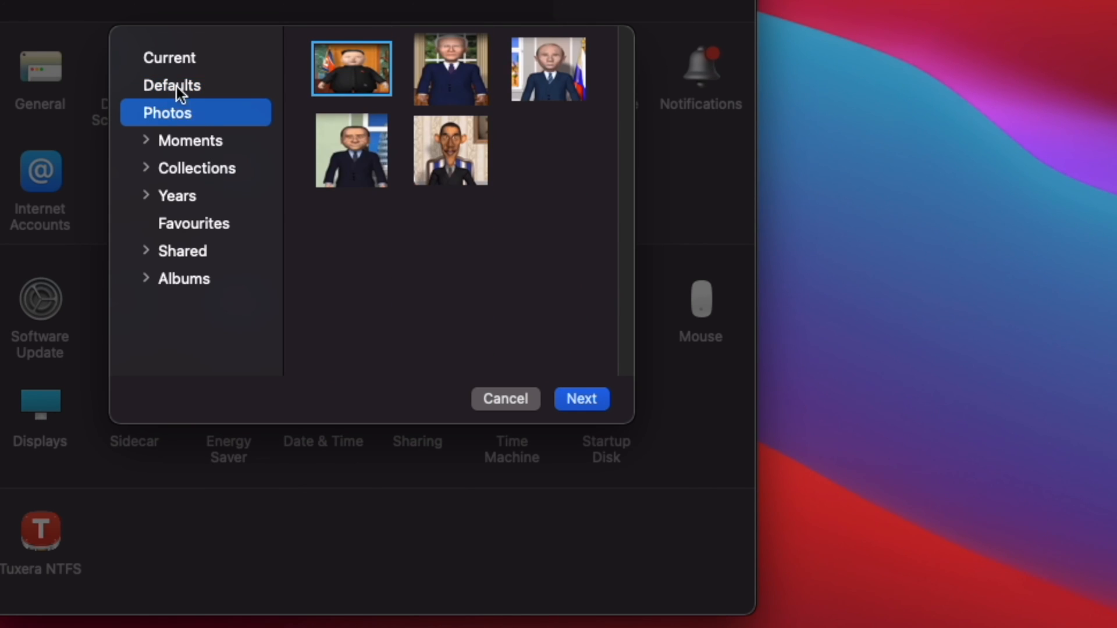
{"action": "left_click", "coordinate": [171, 85]}
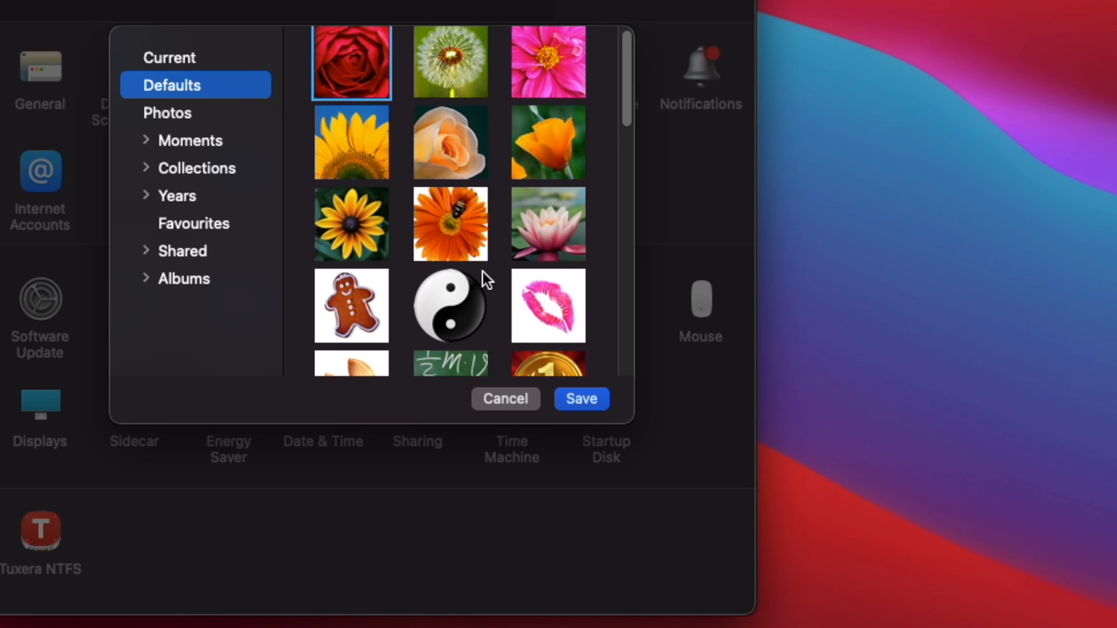
{"action": "scroll", "scroll_direction": "down", "scroll_amount": 3}
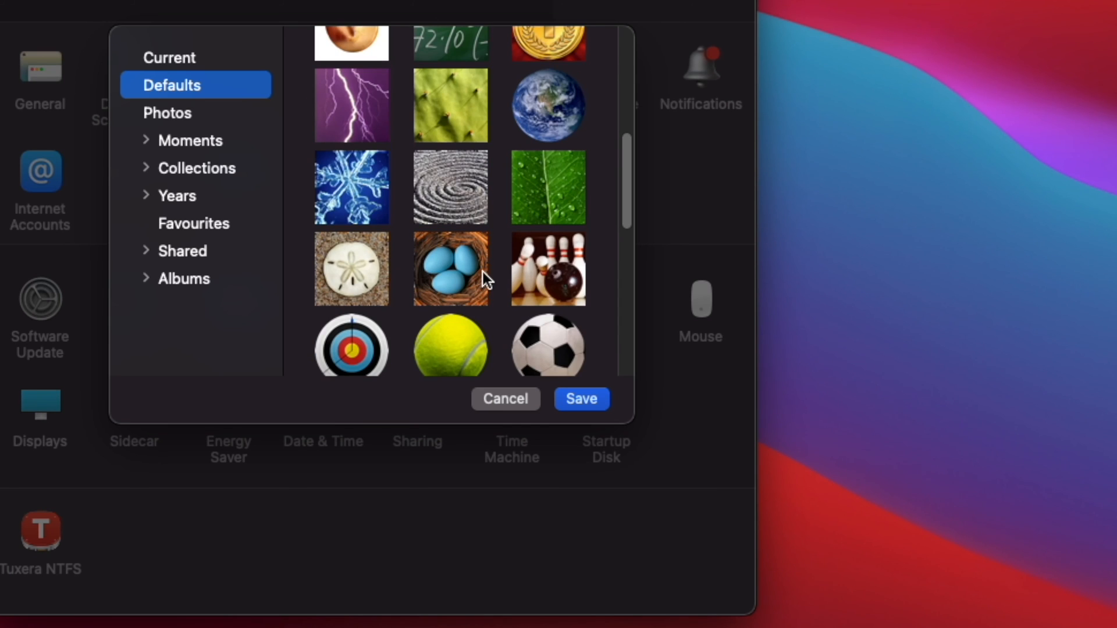
{"action": "scroll", "scroll_direction": "down", "scroll_amount": 3}
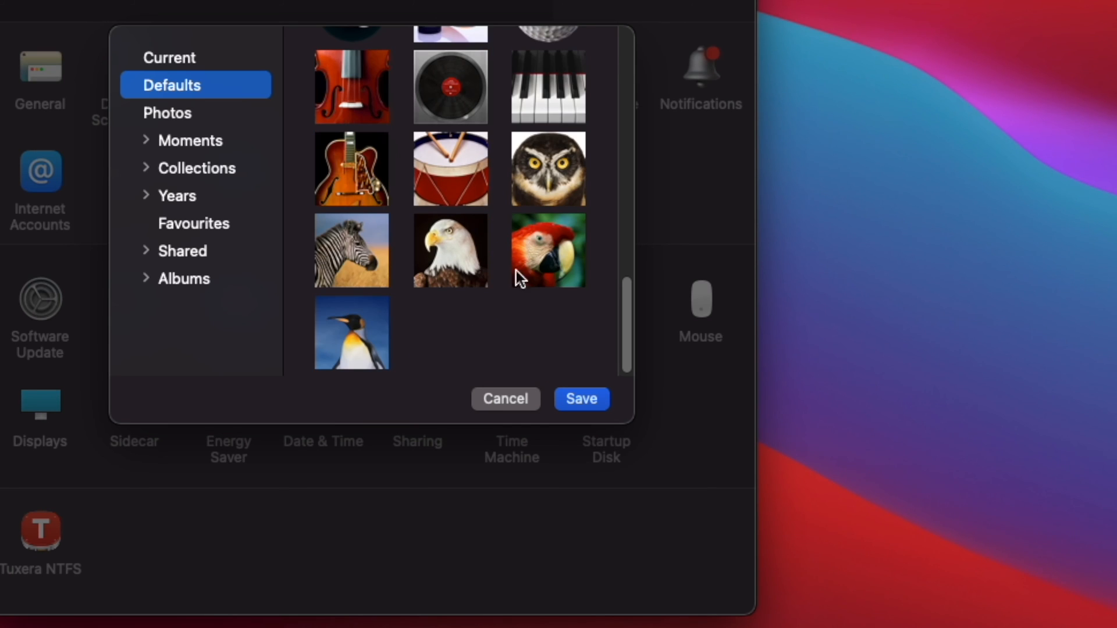
{"action": "left_click", "coordinate": [505, 399]}
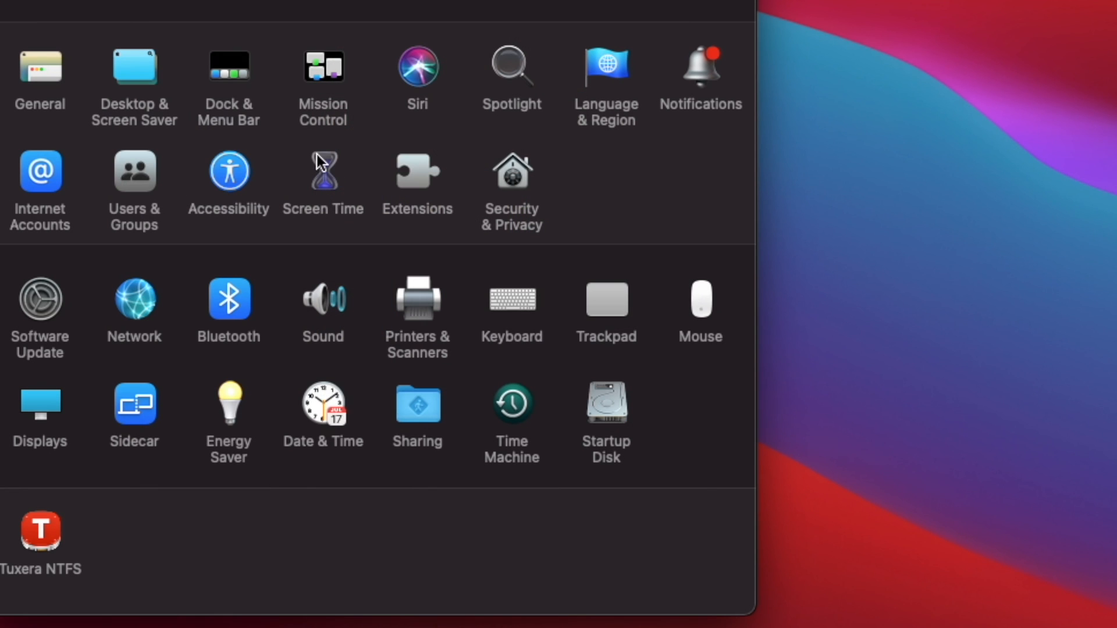